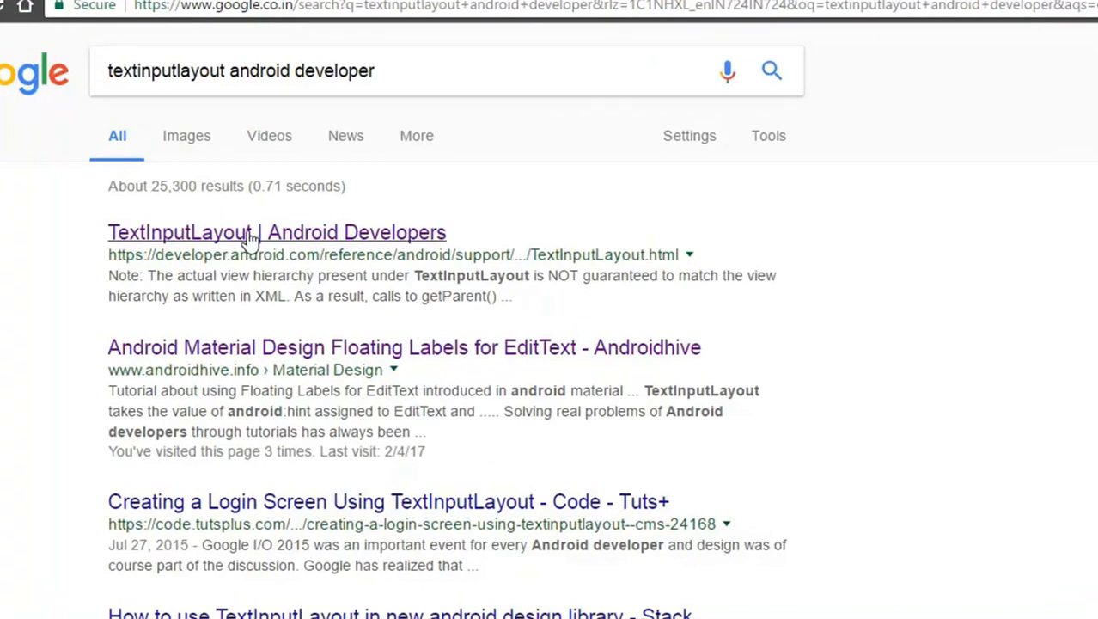
Open the TextInputLayout Android Developers reference and select text on the page
left_click(276, 232)
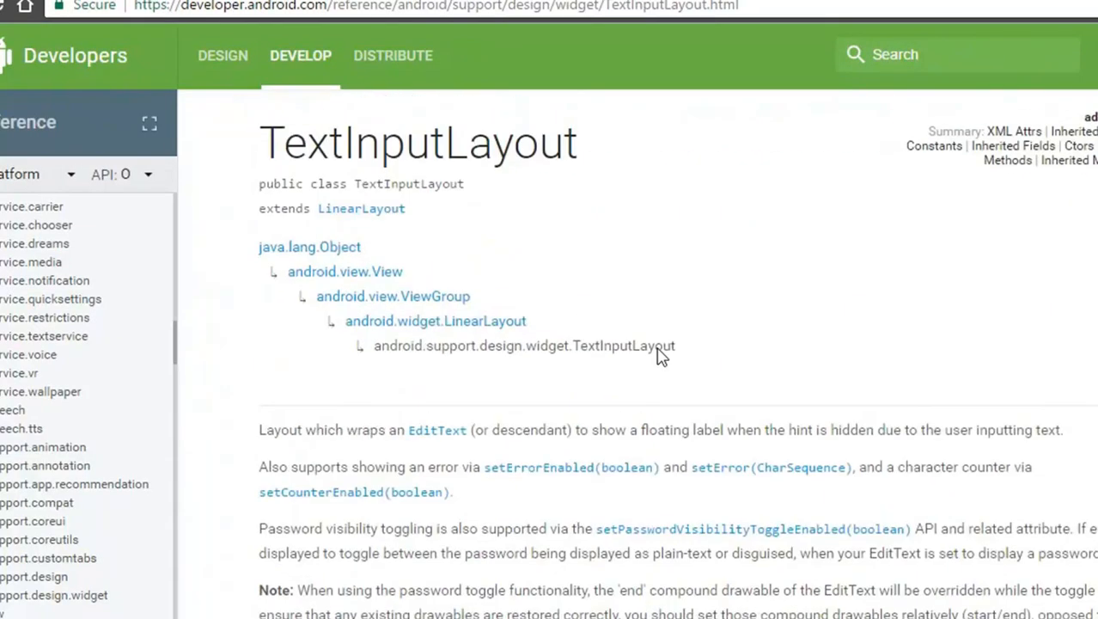
left_click_drag(424, 346, 639, 346)
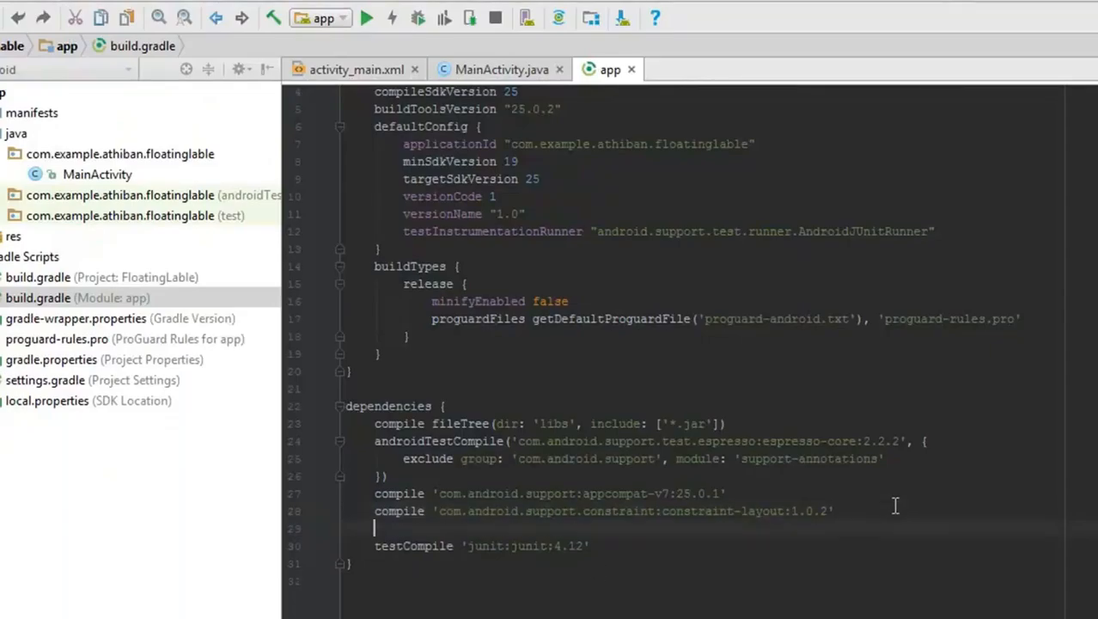
Add compile 'com.android.support:design:25.0.1' to dependencies and sync the project
type("compile 'com.")
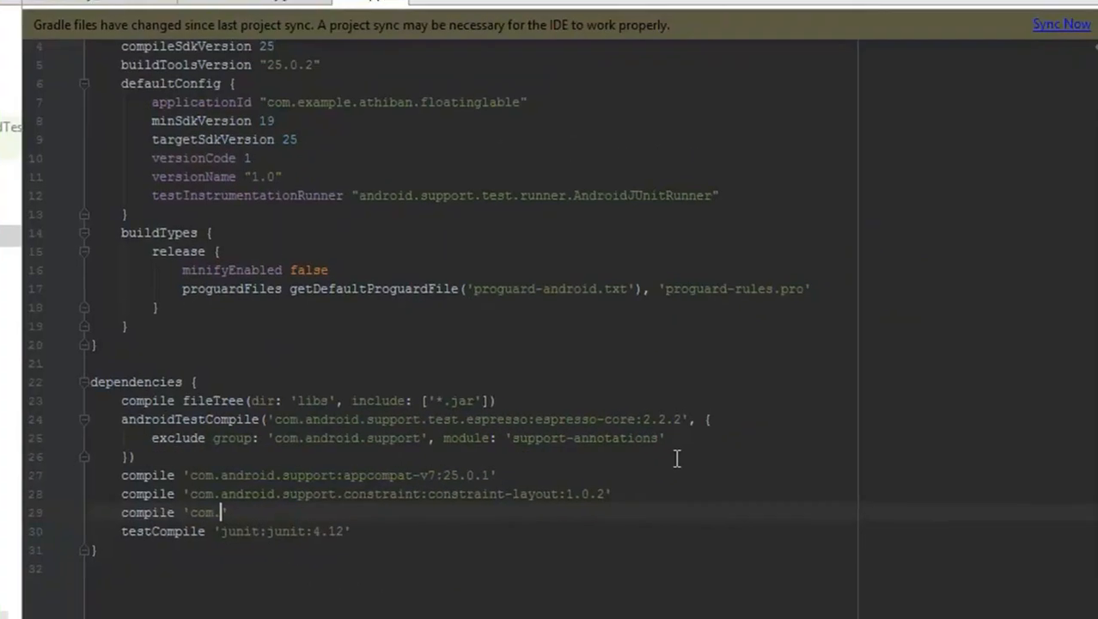
type("android.support:de")
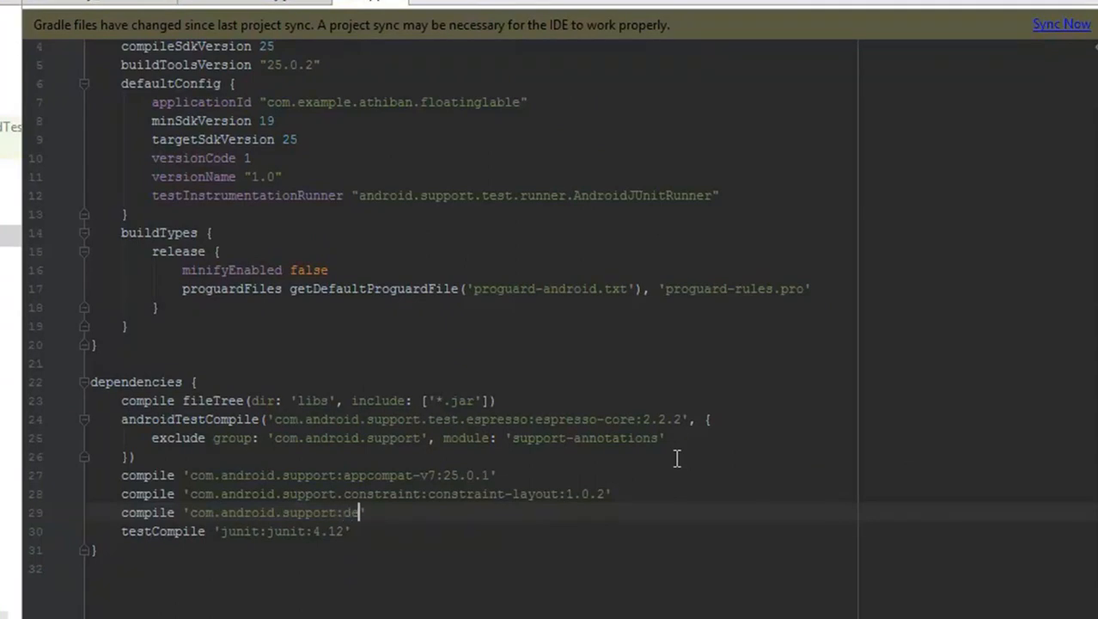
type("sign:")
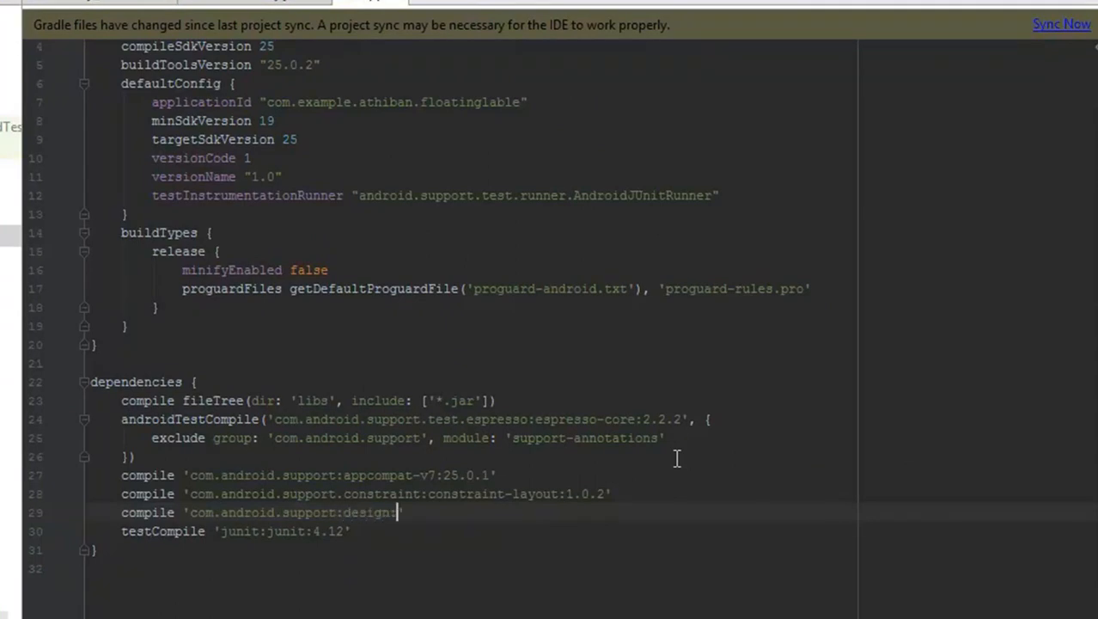
type("25")
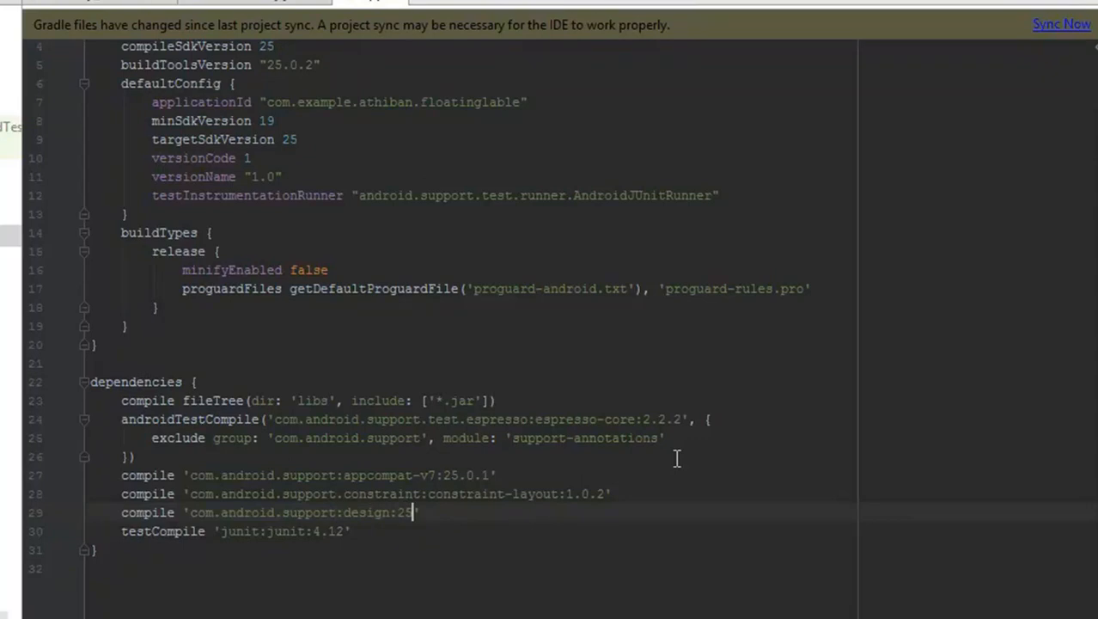
type(".0.1")
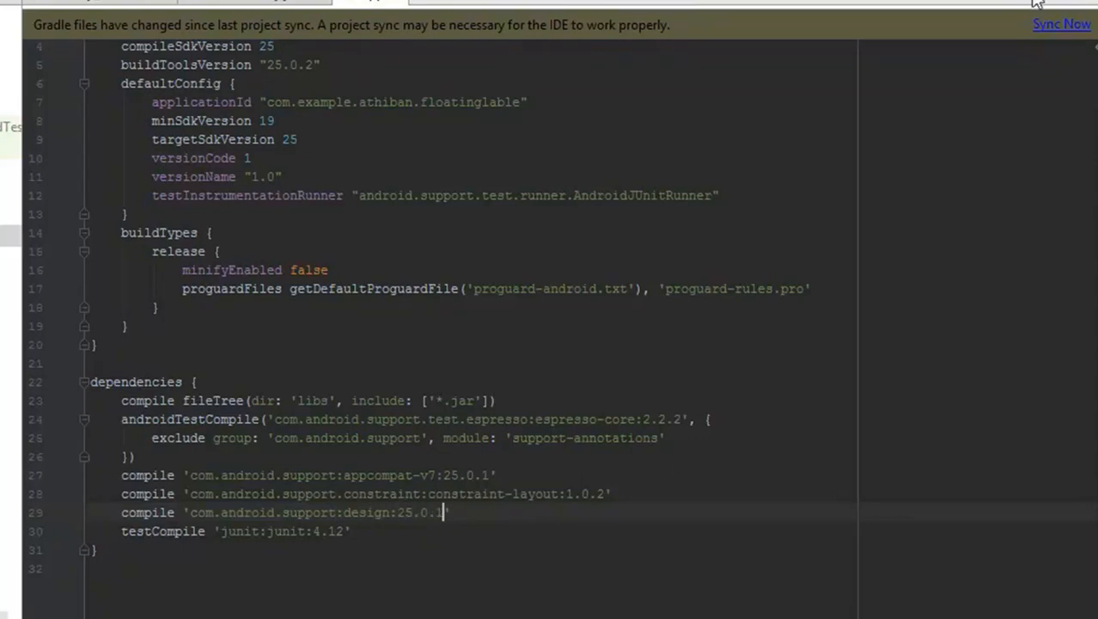
left_click(1062, 25)
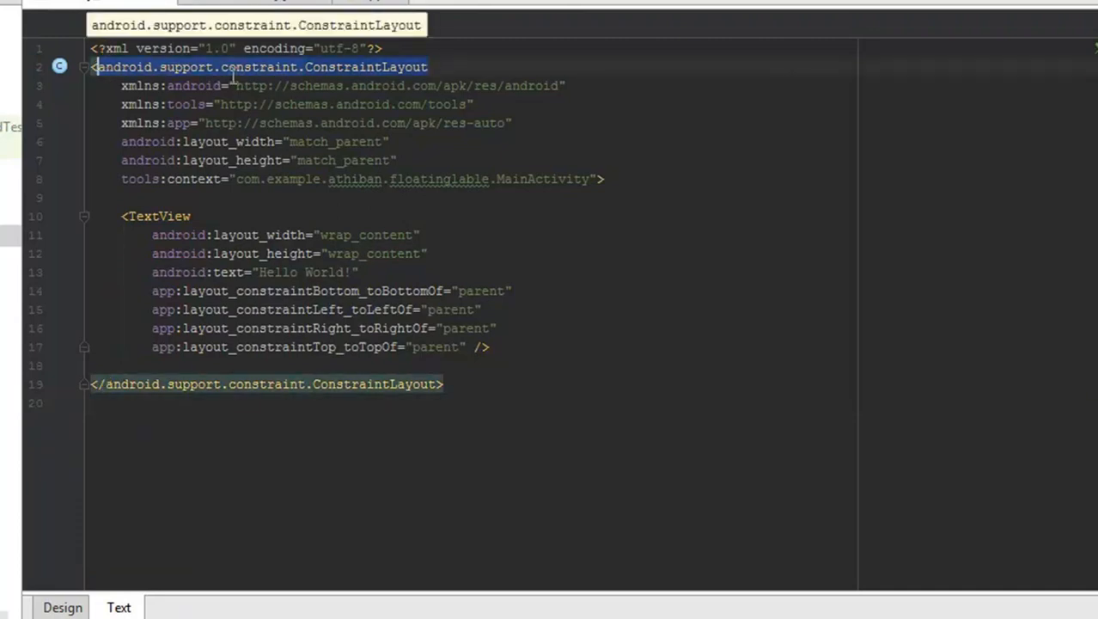
Change the root to LinearLayout with android:orientation="vertical"
type("LinearLayout")
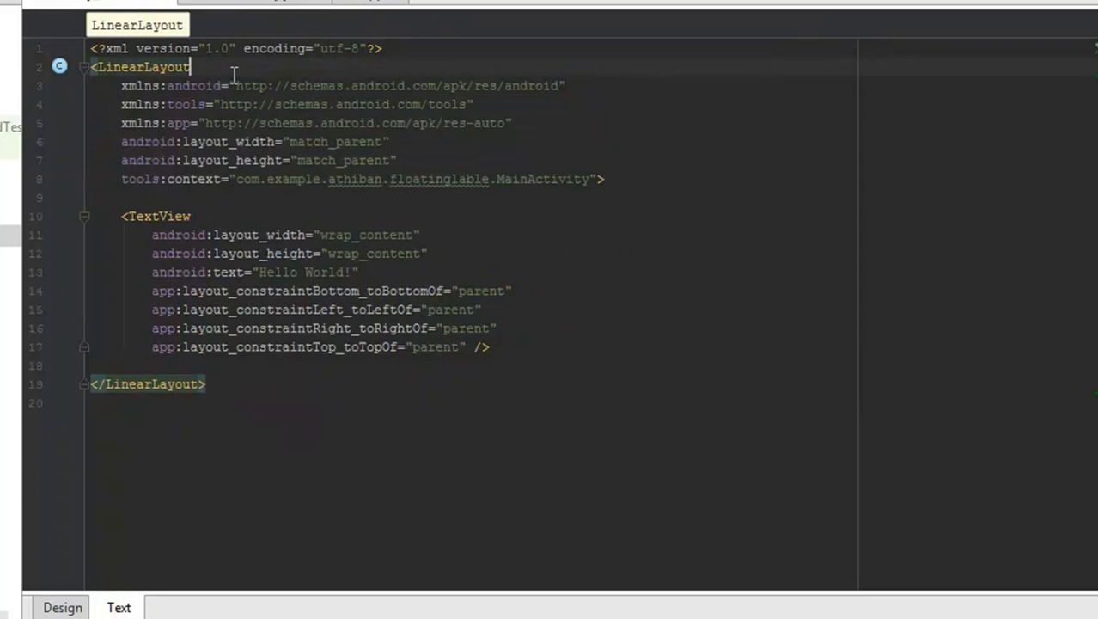
key("enter")
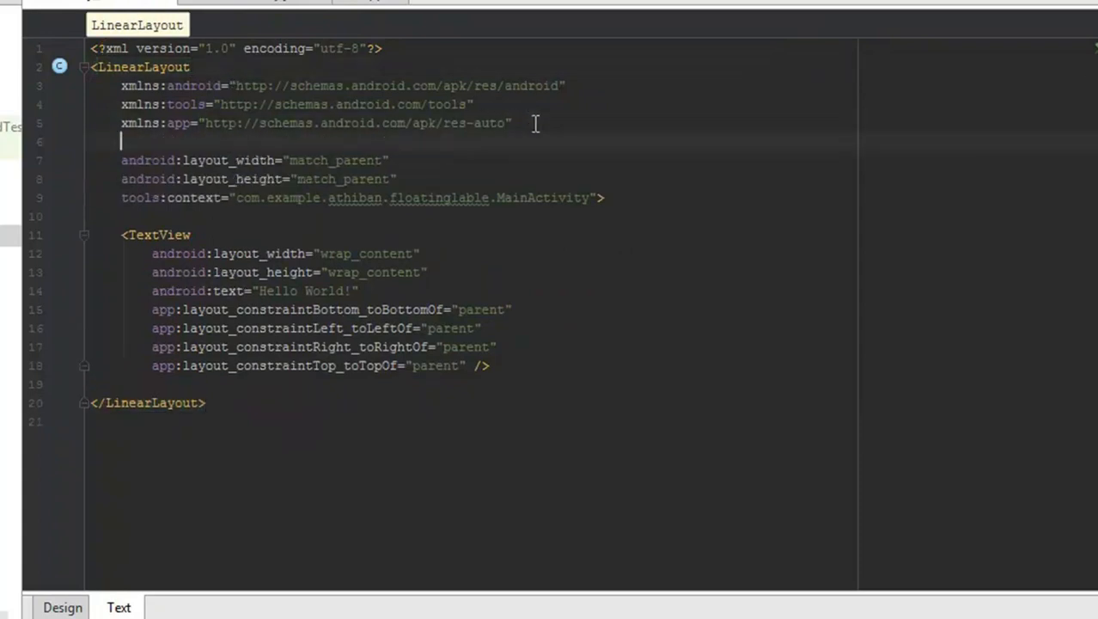
type("android:orientation=\"v")
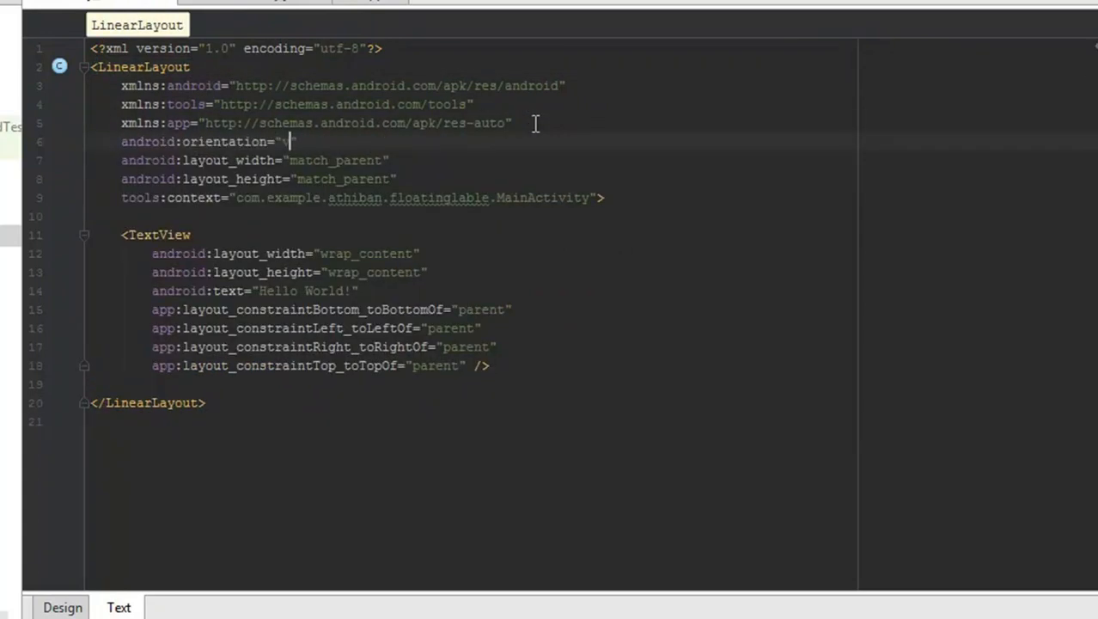
type("vertical")
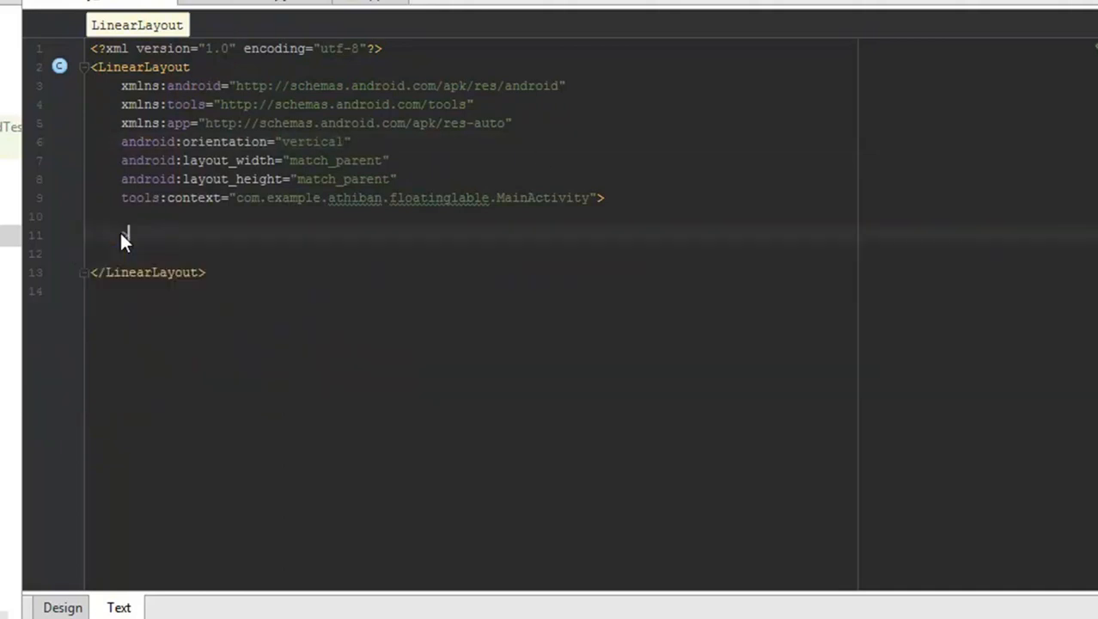
Add two EditText fields with match_parent width, wrap_content height and hint 'Text 1'
type("<Edi")
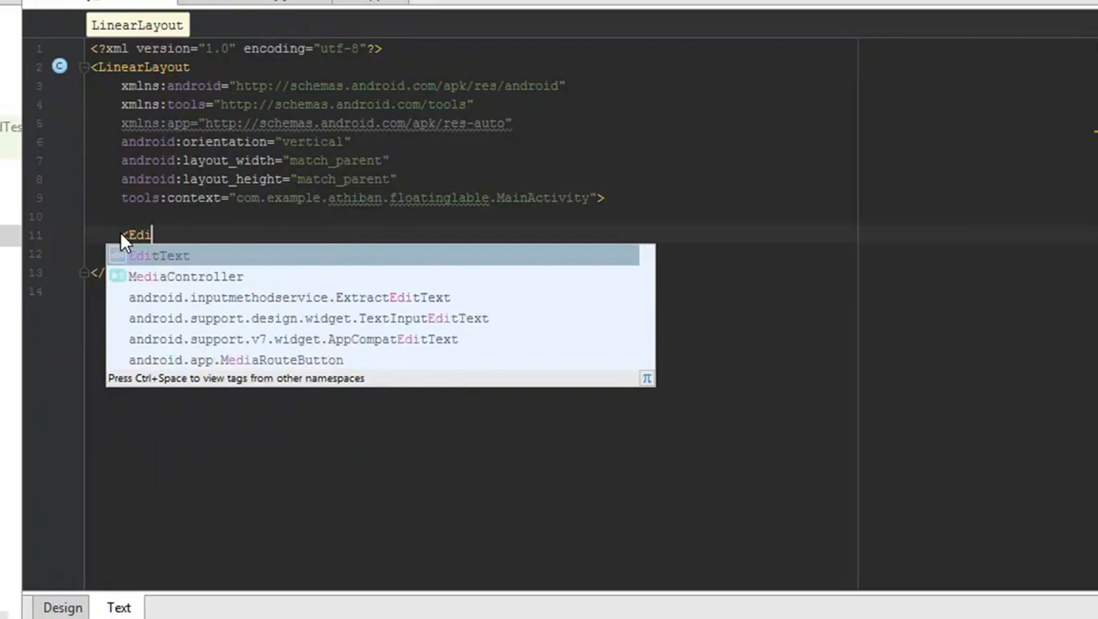
left_click(158, 254)
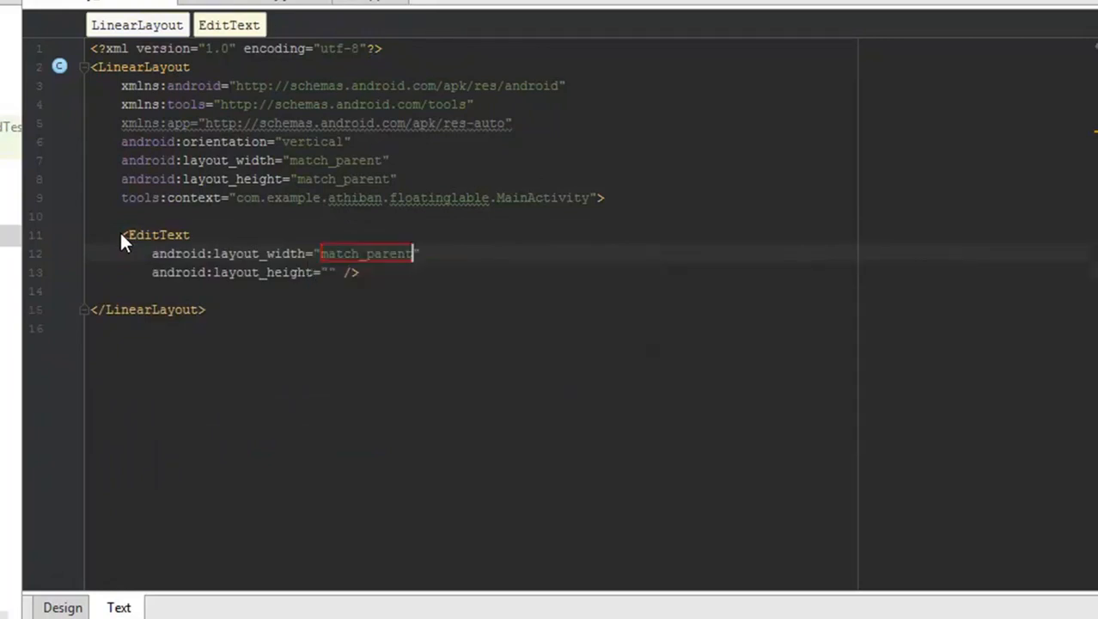
type("wrap_content")
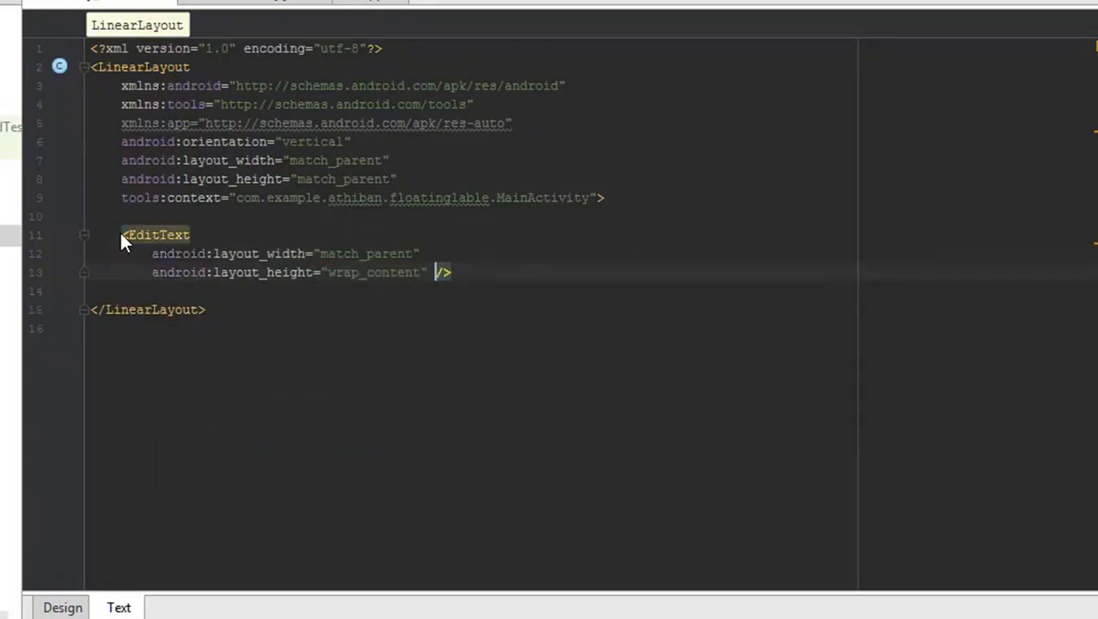
type("android:hint=\"\"/>")
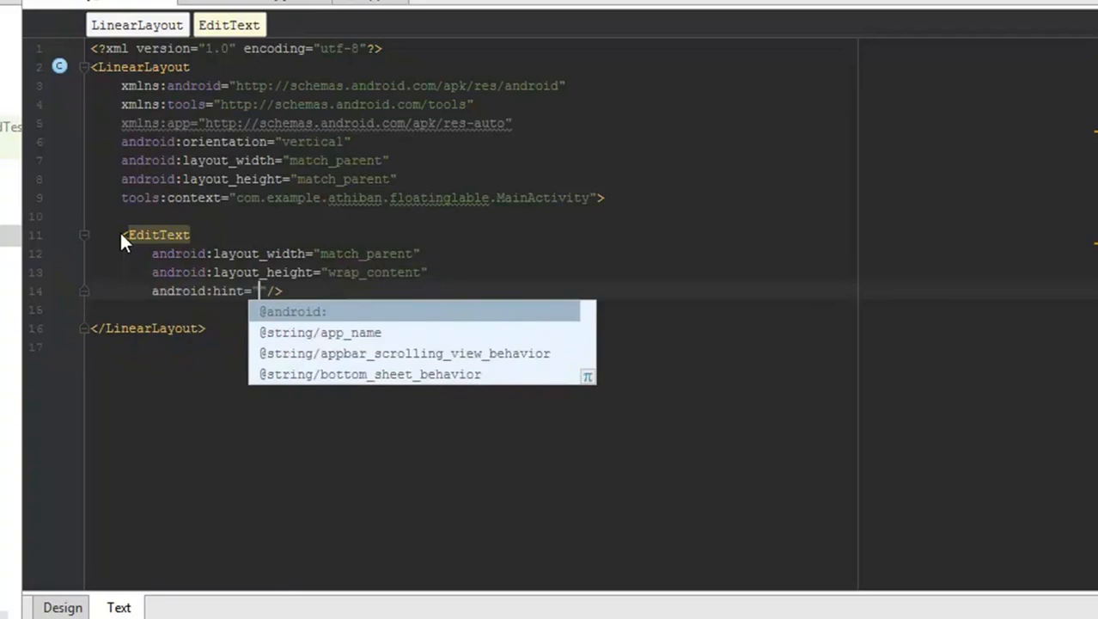
type("Text 1")
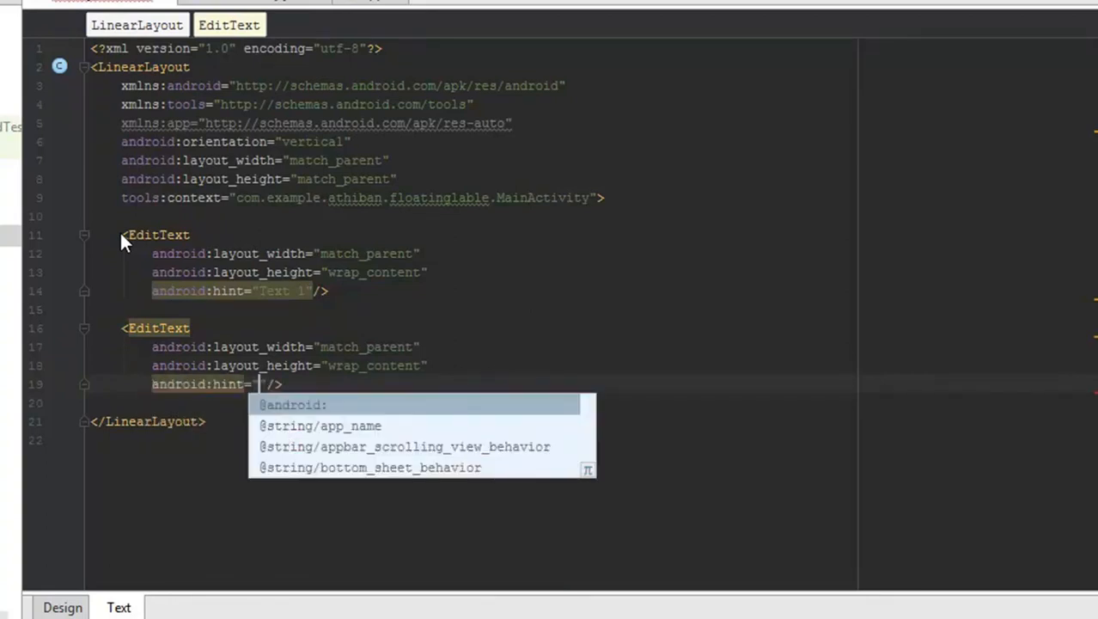
type("Text 1")
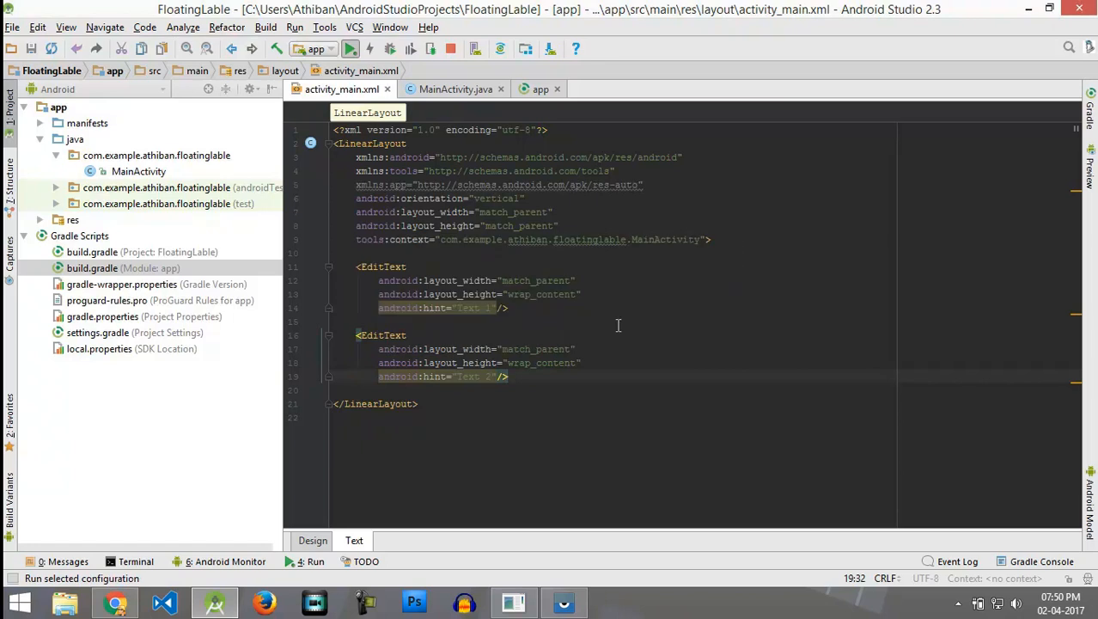
Run the app on the connected OnePlus ONE E1003 device
left_click(351, 48)
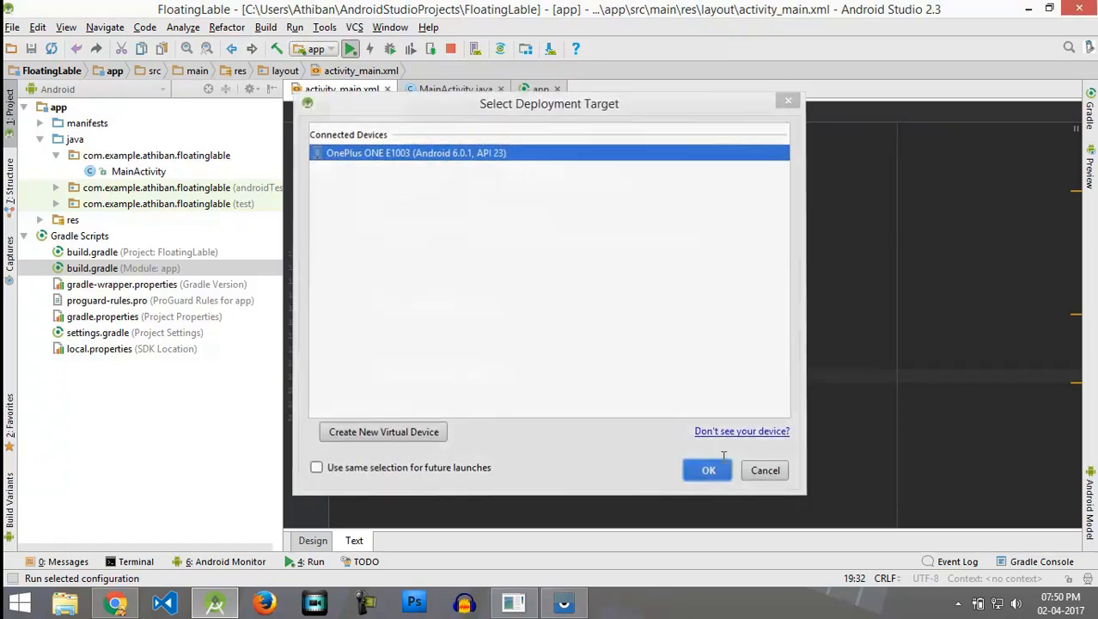
left_click(708, 471)
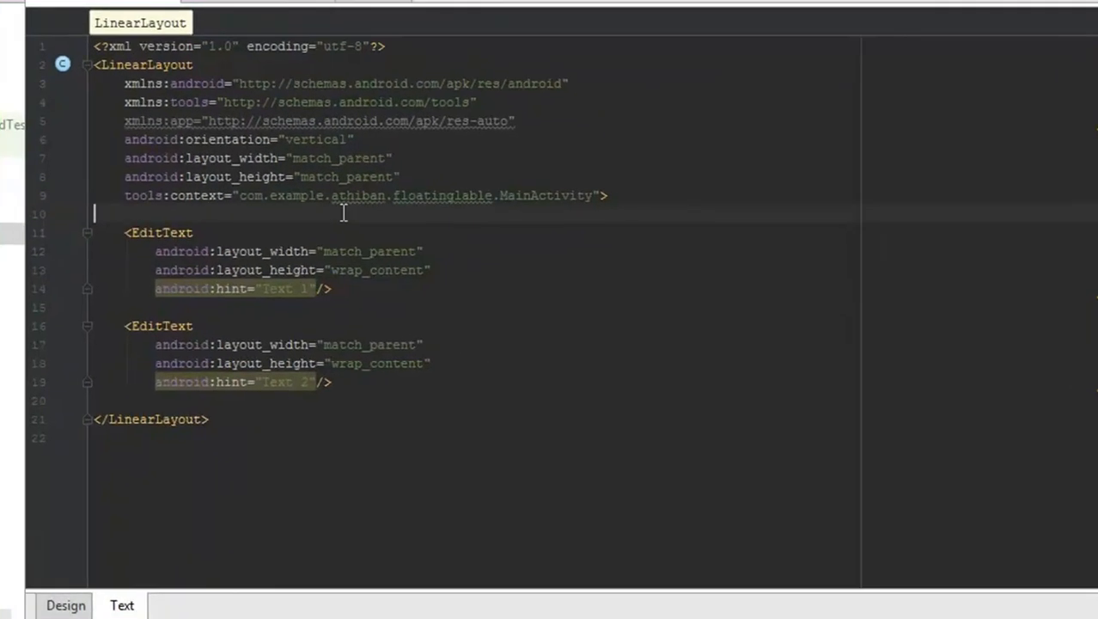
Wrap the first EditText in an android.support.design.widget.TextInputLayout element
type("<")
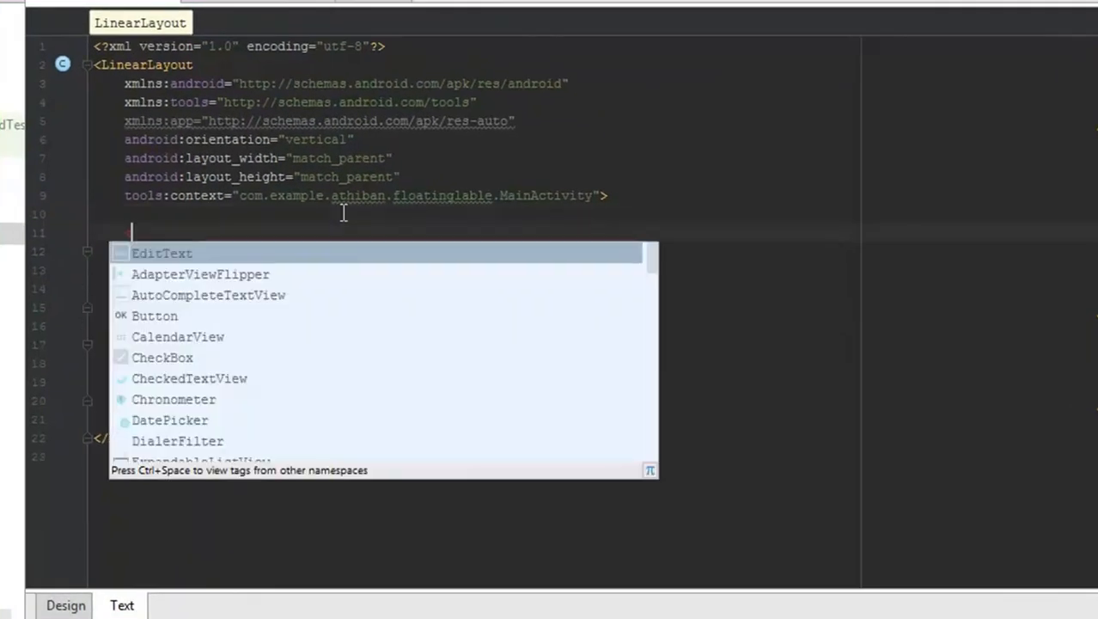
type("TextInputLayout")
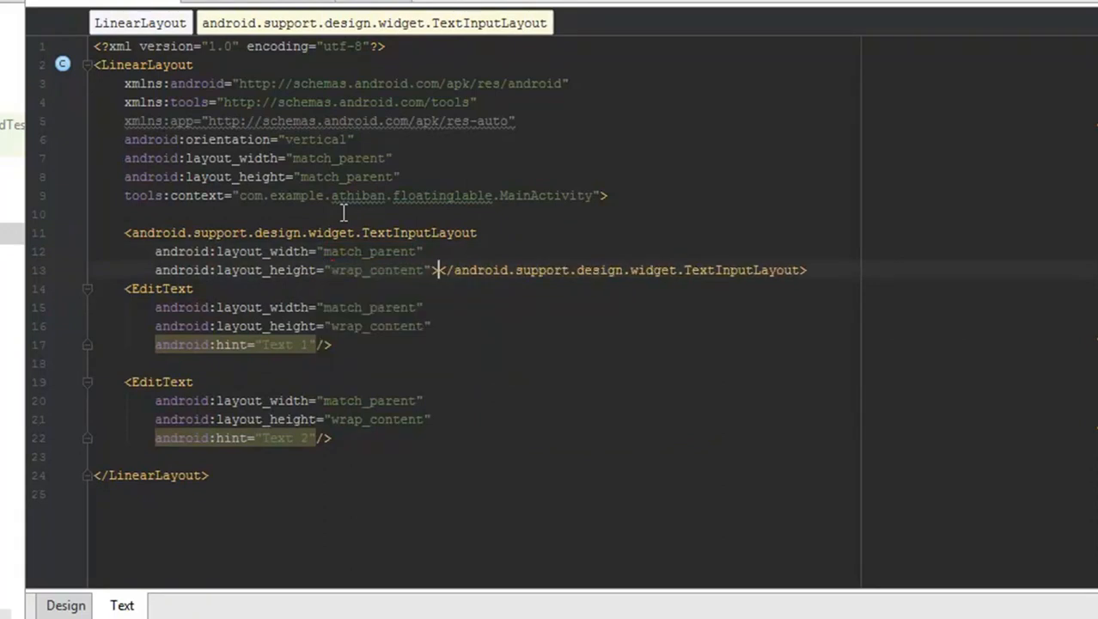
key("enter")
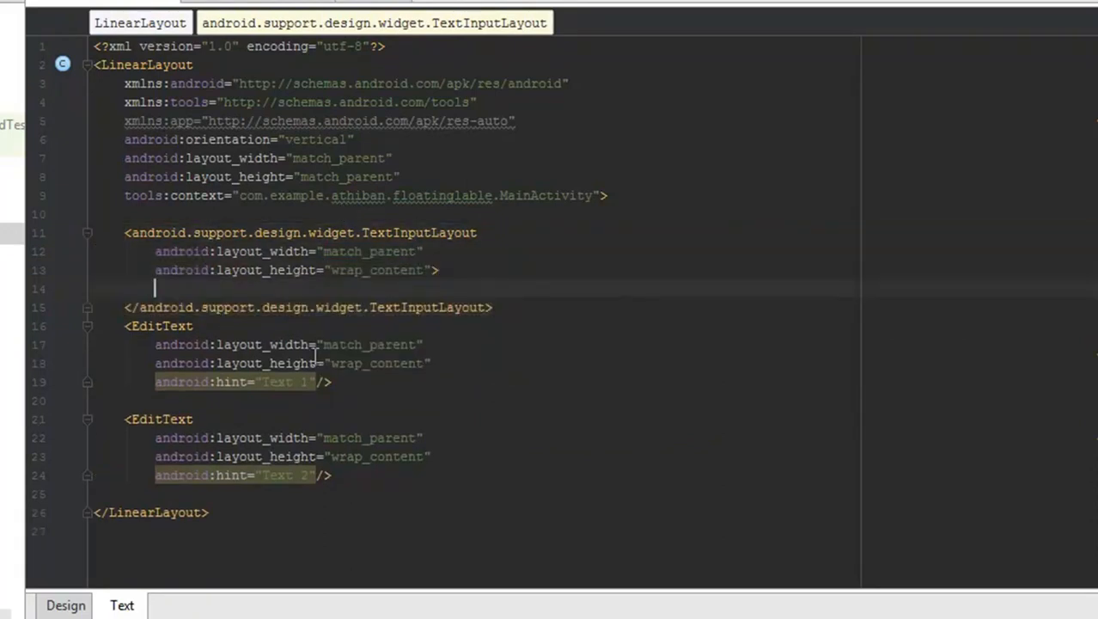
left_click_drag(123, 326, 331, 382)
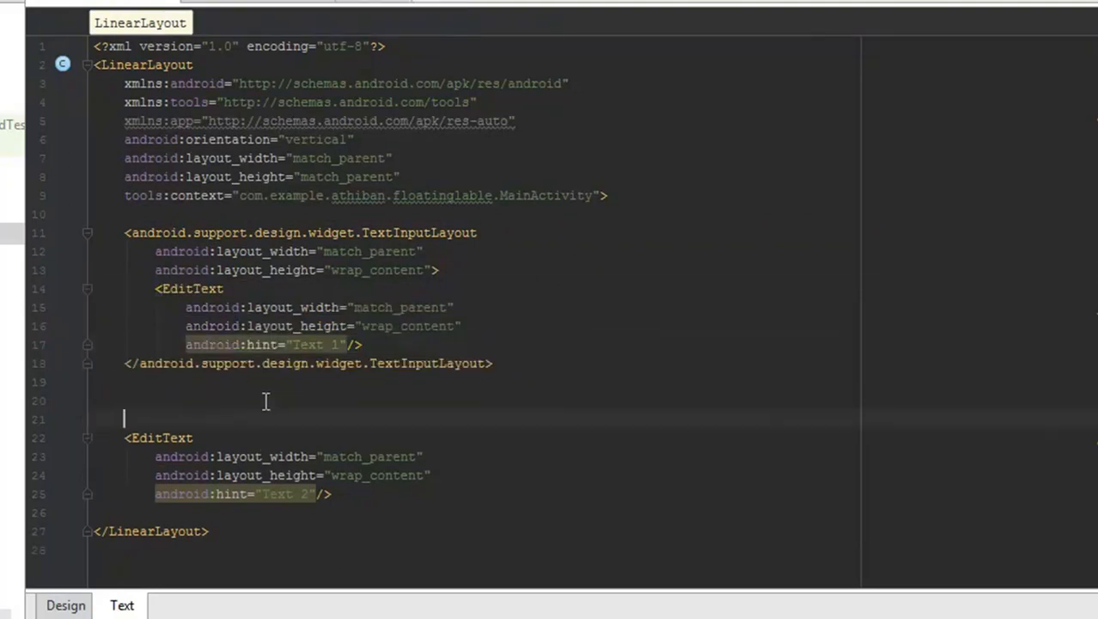
type("Text")
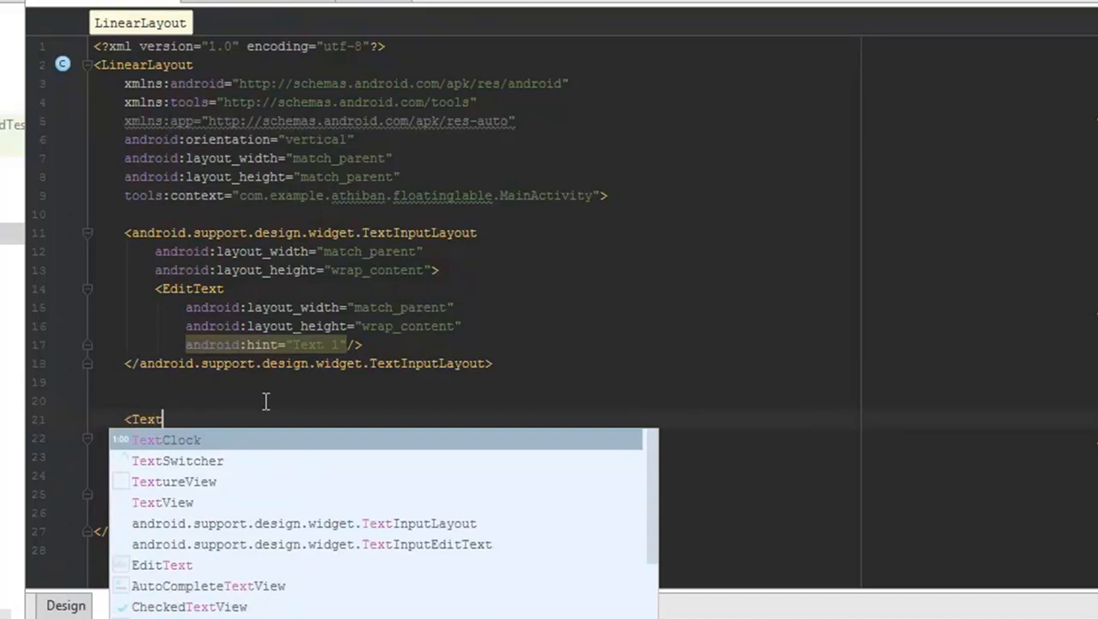